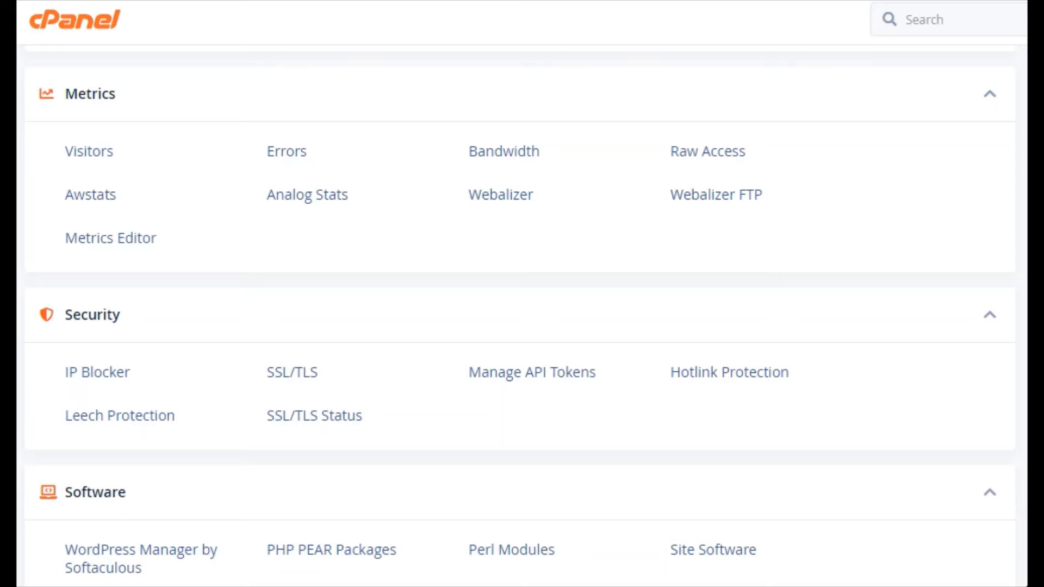
- Open Hotlink Protection from the Security section of cPanel
{"action": "left_click", "coordinate": [727, 372]}
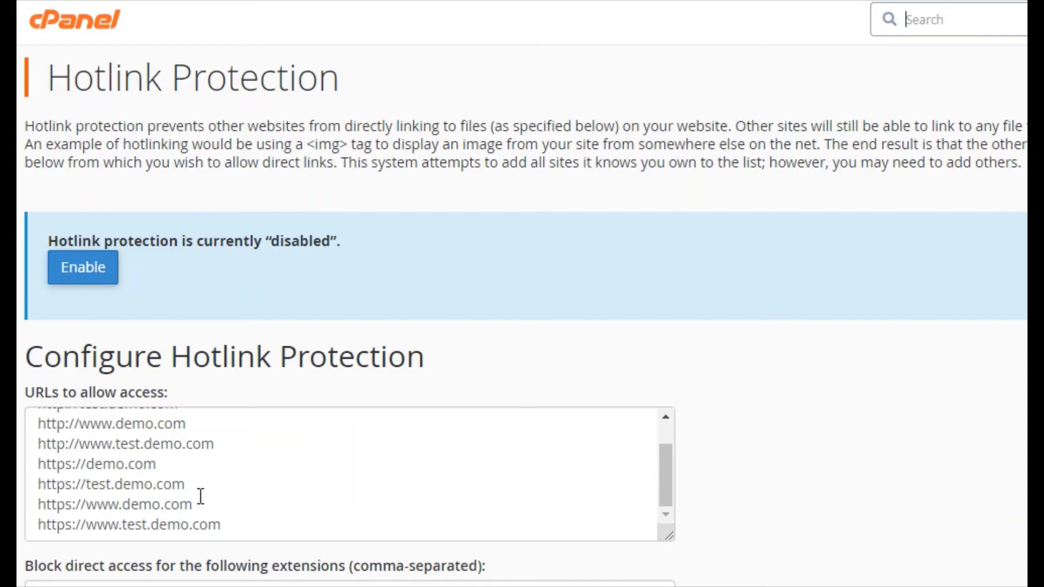
- Tick 'Allow direct requests' so image URLs entered in a browser still load
{"action": "scroll", "scroll_direction": "down", "scroll_amount": 3}
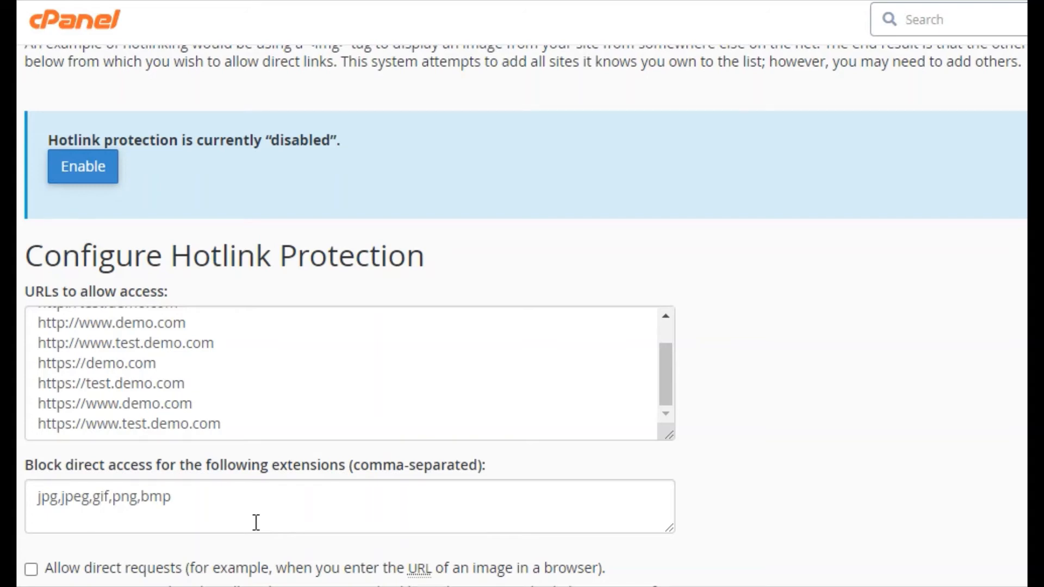
{"action": "scroll", "scroll_direction": "down", "scroll_amount": 3}
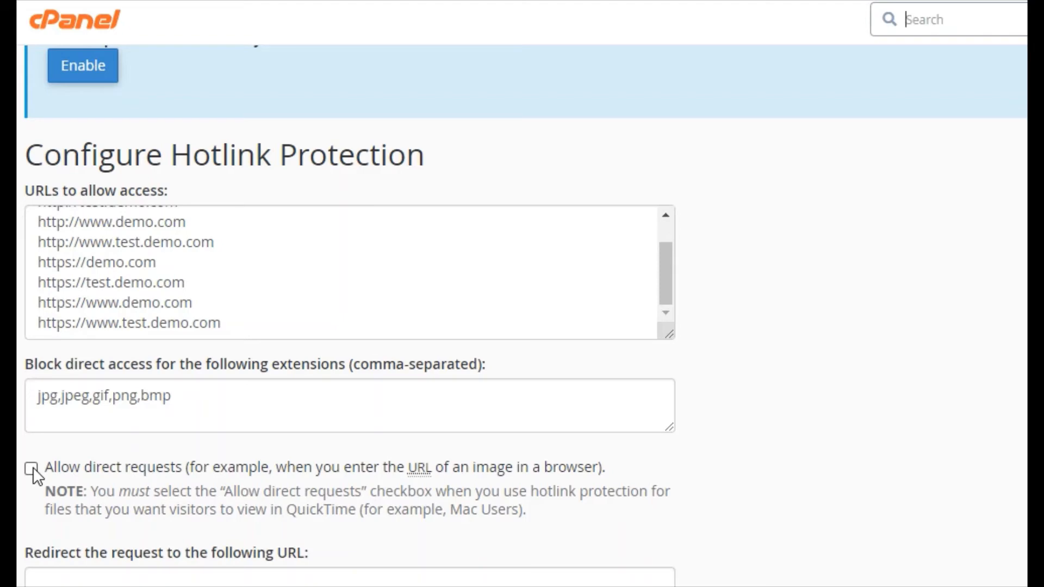
{"action": "left_click", "coordinate": [31, 468]}
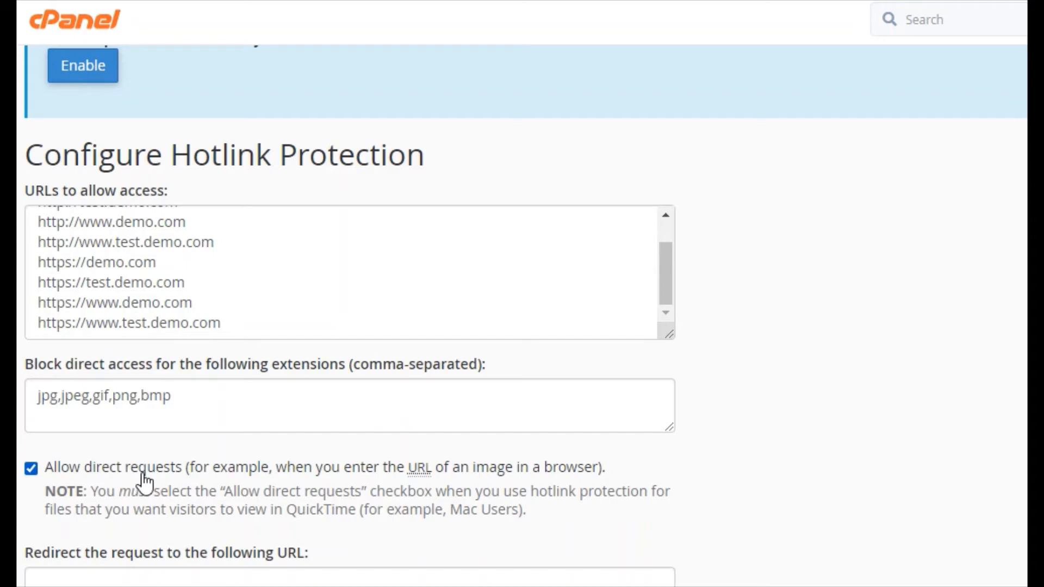
{"action": "scroll", "scroll_direction": "down", "scroll_amount": 3}
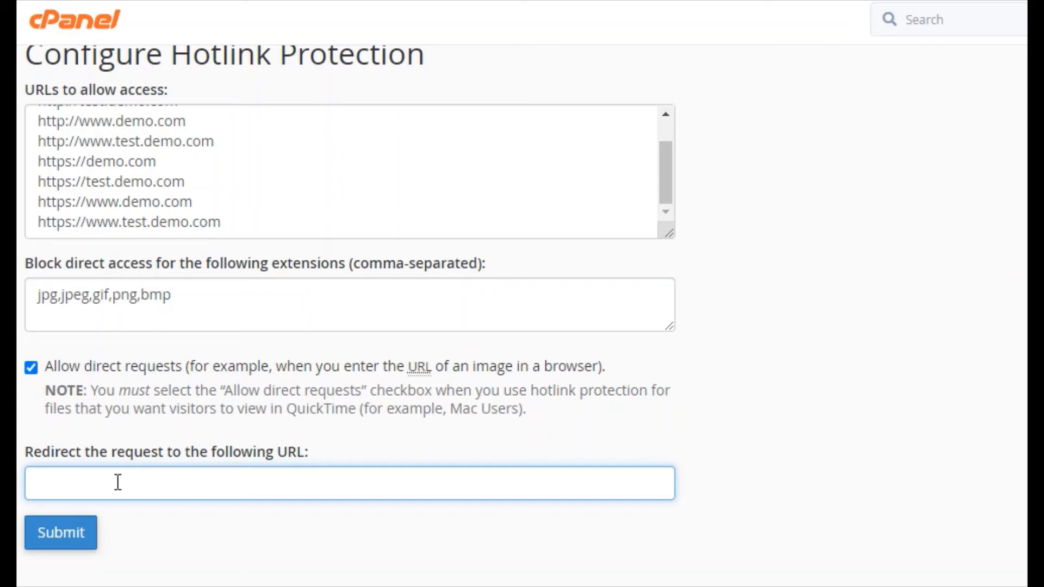
{"action": "type", "text": "http"}
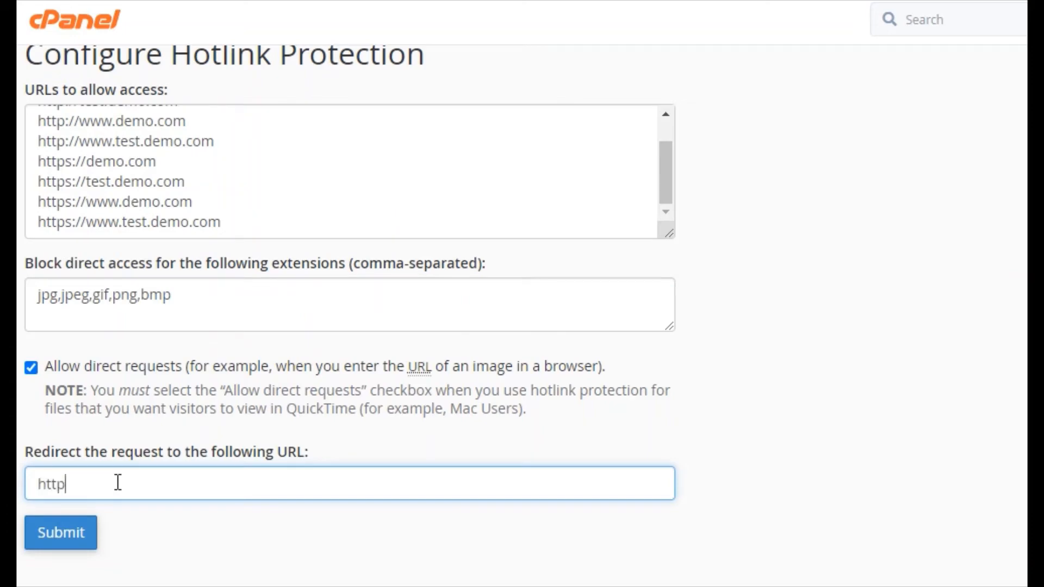
{"action": "type", "text": "://dem"}
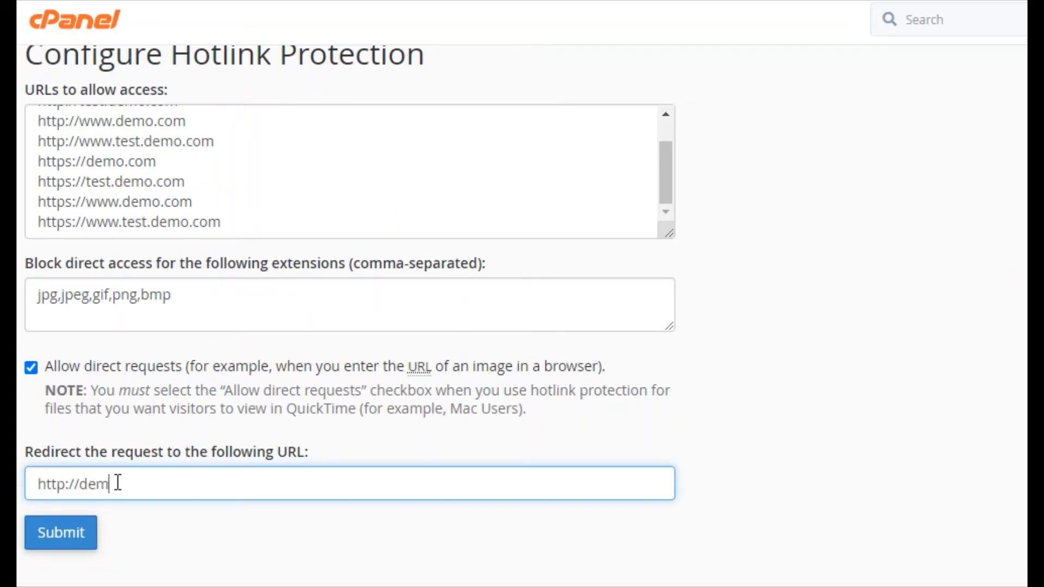
{"action": "type", "text": "o123"}
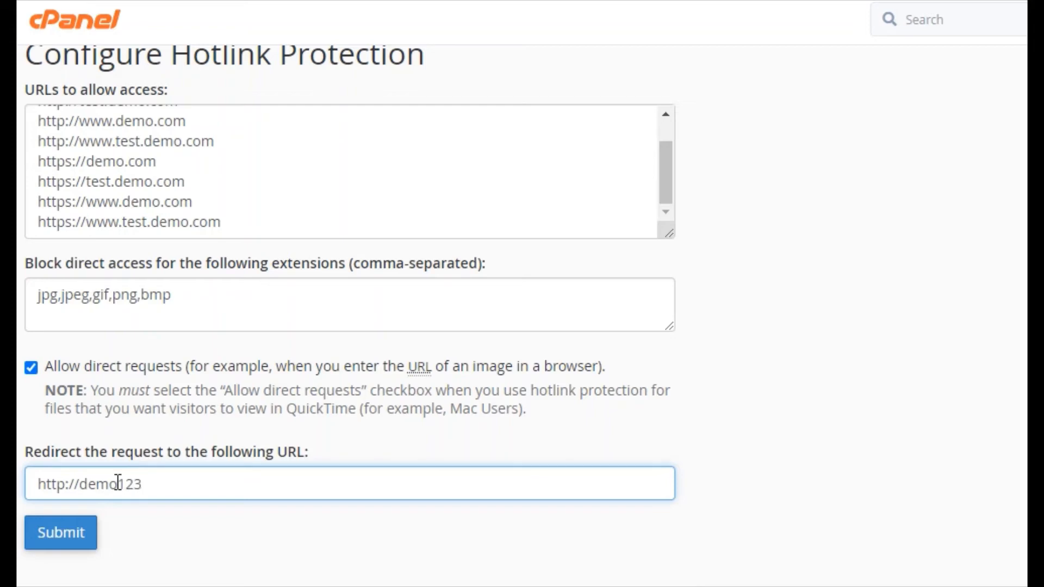
{"action": "type", "text": ".com"}
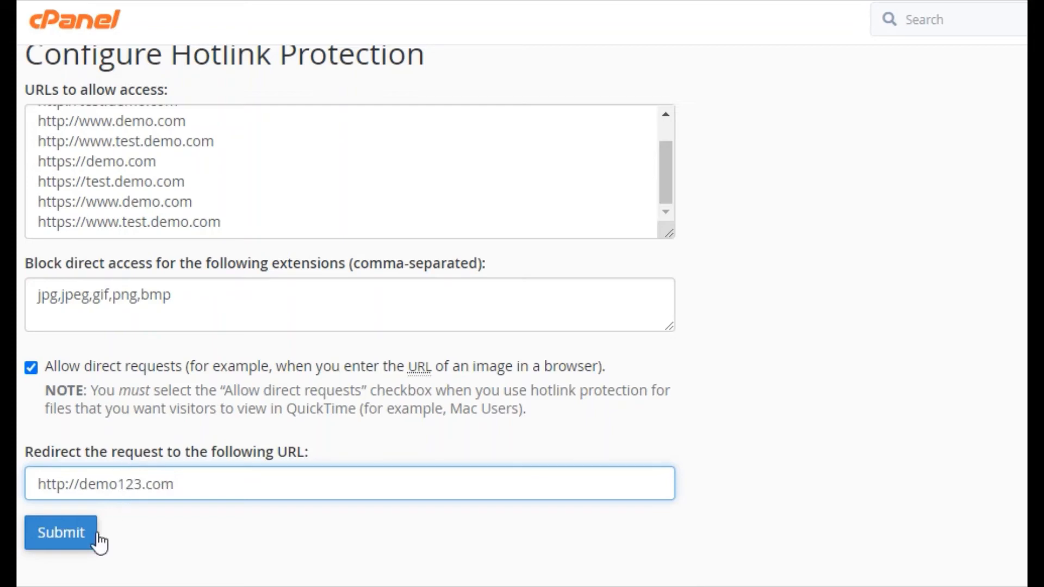
{"action": "left_click", "coordinate": [61, 531]}
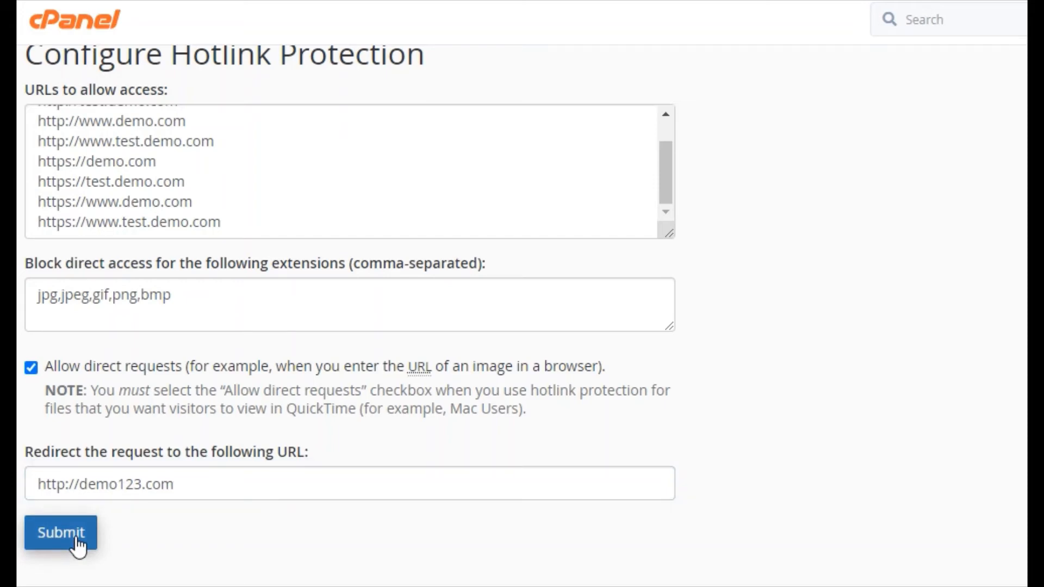
- Submit the settings to enable hotlink protection and go back to its page
{"action": "left_click", "coordinate": [61, 532]}
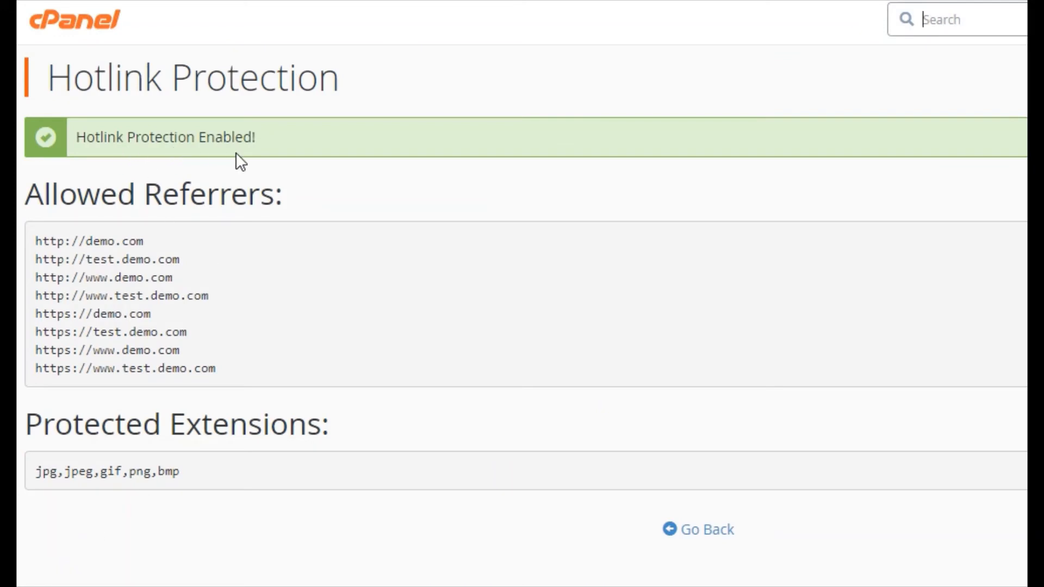
{"action": "mouse_move", "coordinate": [590, 426]}
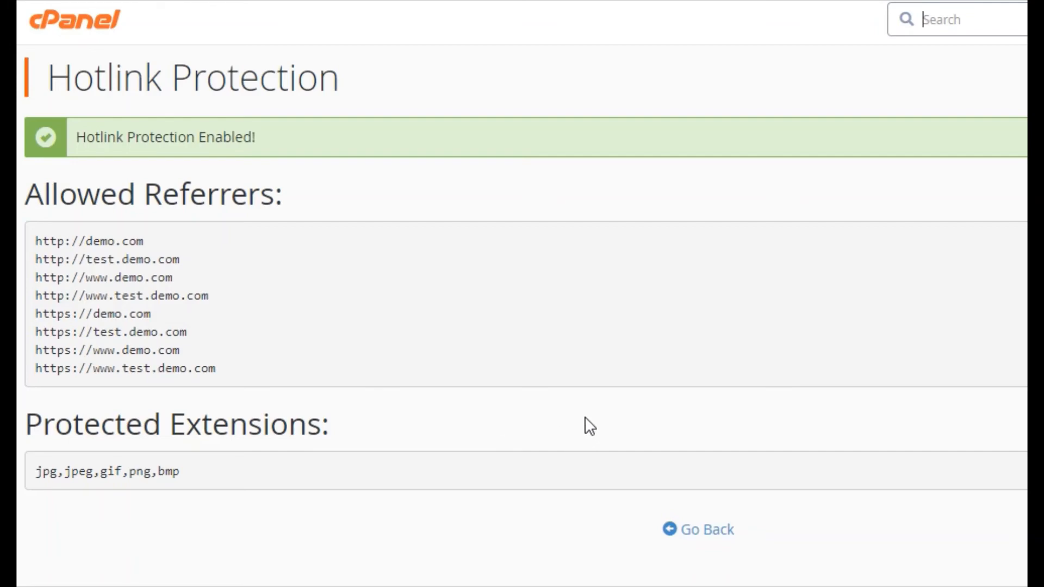
{"action": "mouse_move", "coordinate": [706, 529]}
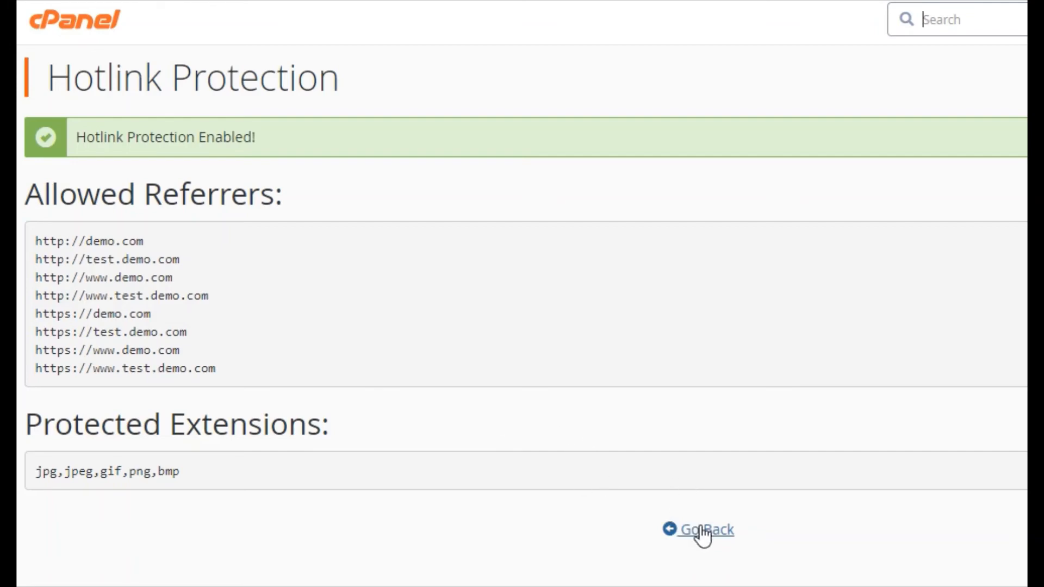
{"action": "left_click", "coordinate": [705, 529]}
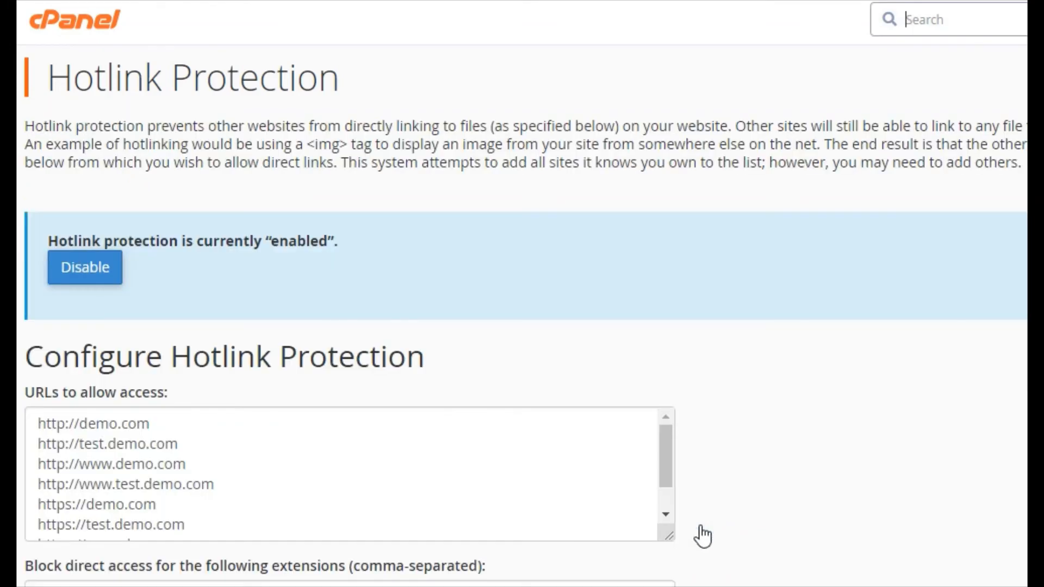
{"action": "mouse_move", "coordinate": [508, 446]}
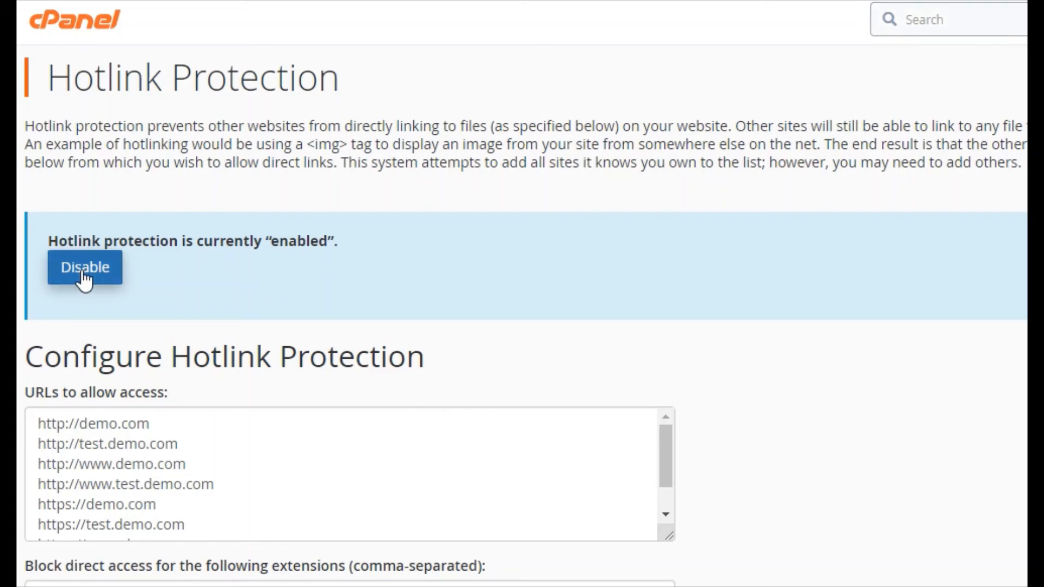
- Disable hotlink protection and go back to the settings page showing it disabled
{"action": "left_click", "coordinate": [84, 267]}
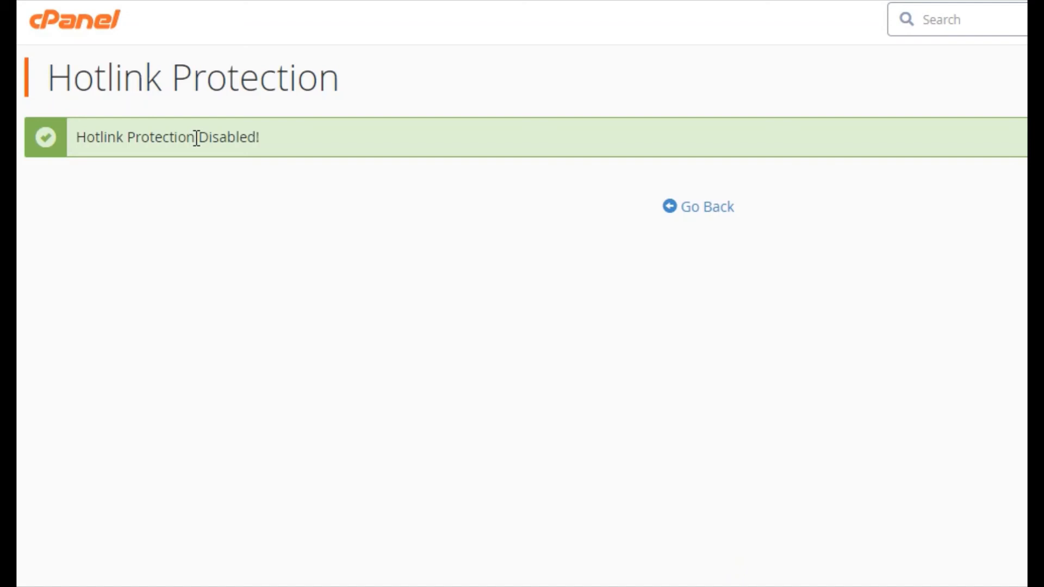
{"action": "mouse_move", "coordinate": [277, 157]}
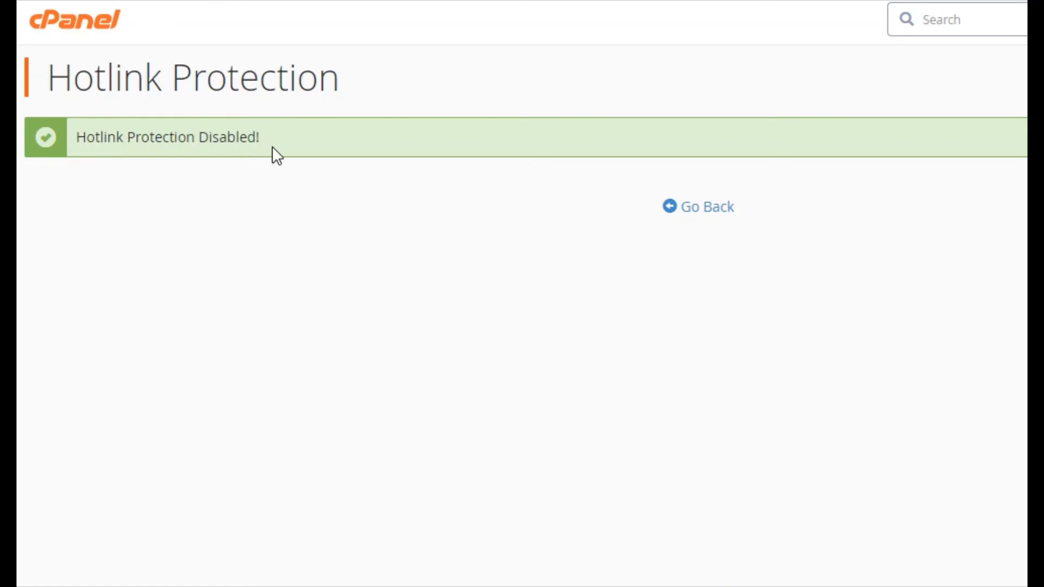
{"action": "mouse_move", "coordinate": [753, 202]}
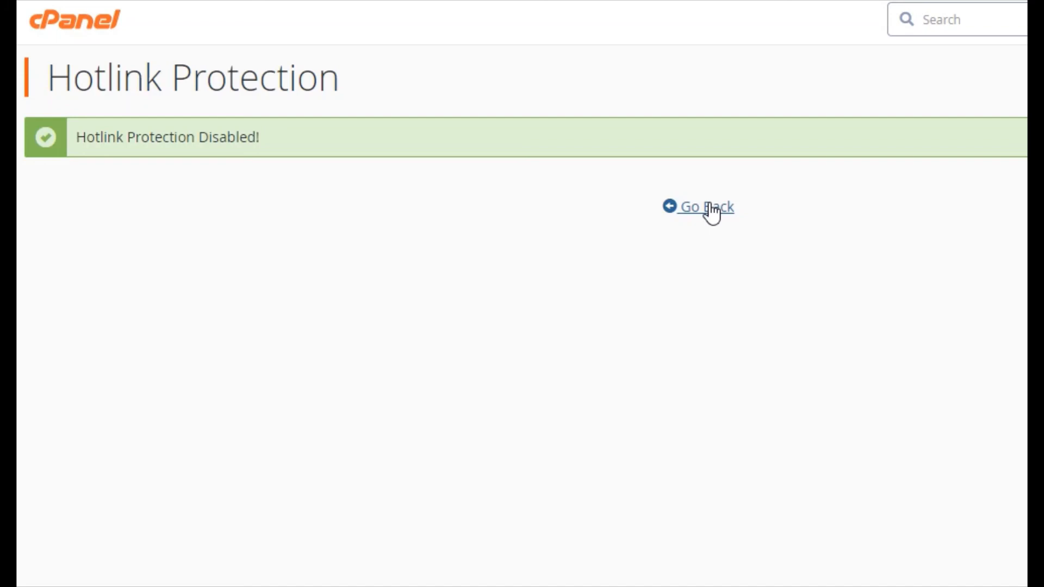
{"action": "left_click", "coordinate": [706, 206]}
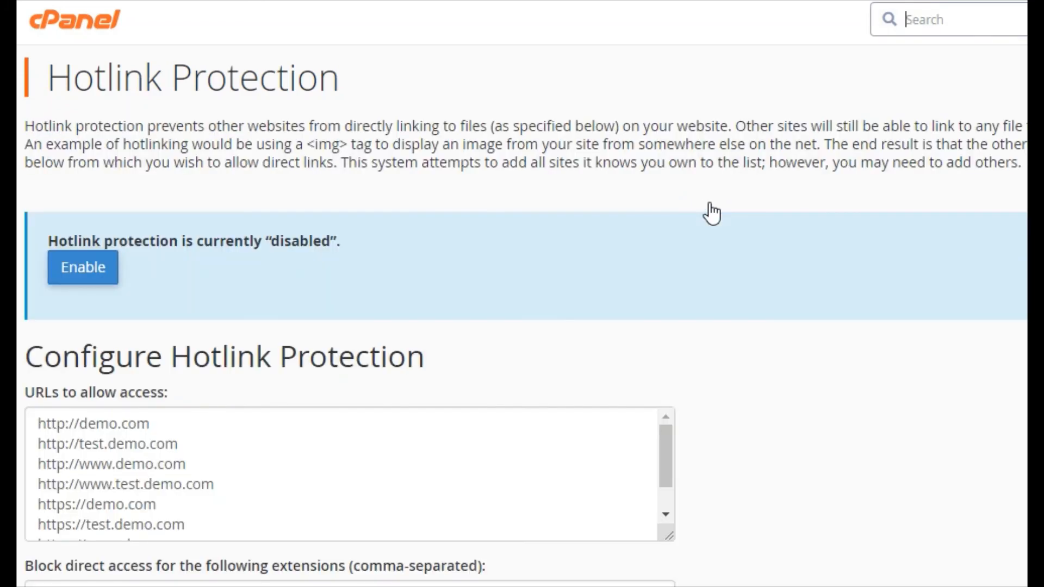